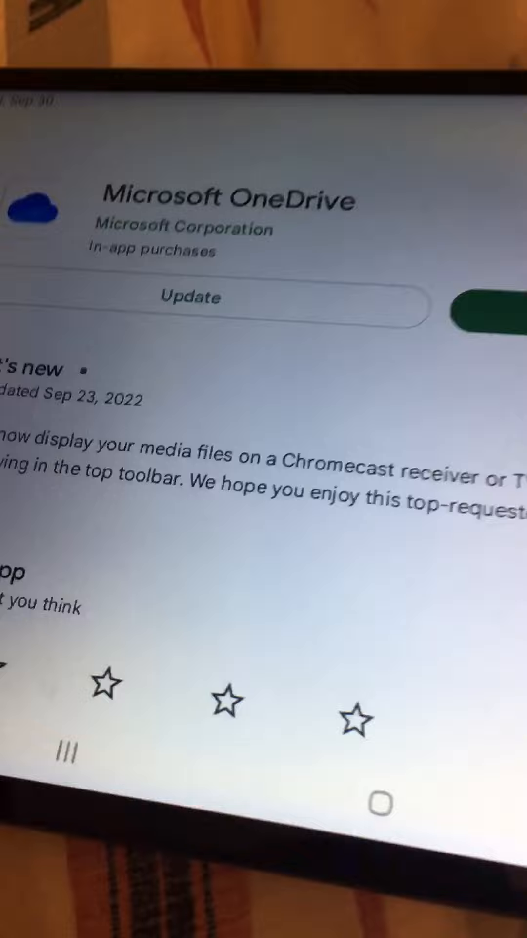
Start the Microsoft OneDrive update from its Play Store page so the download shows Pending
{"action": "left_click", "coordinate": [191, 297]}
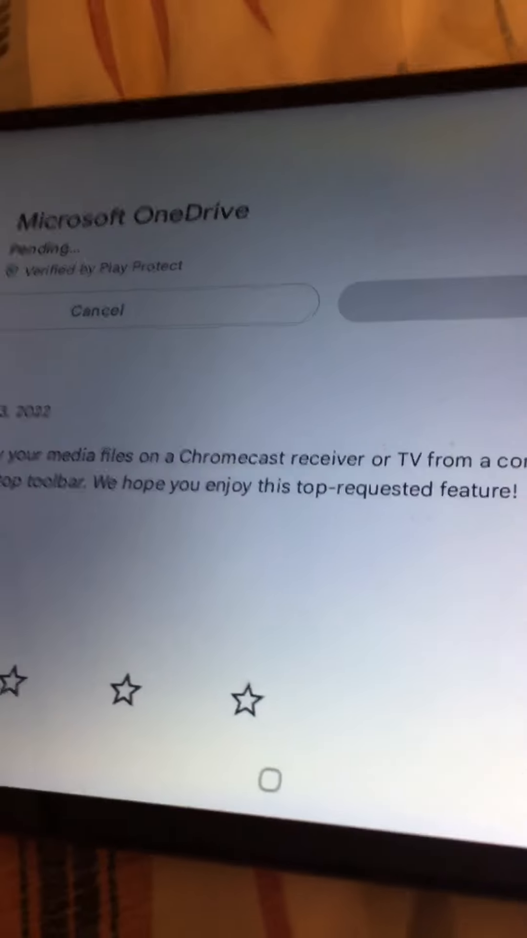